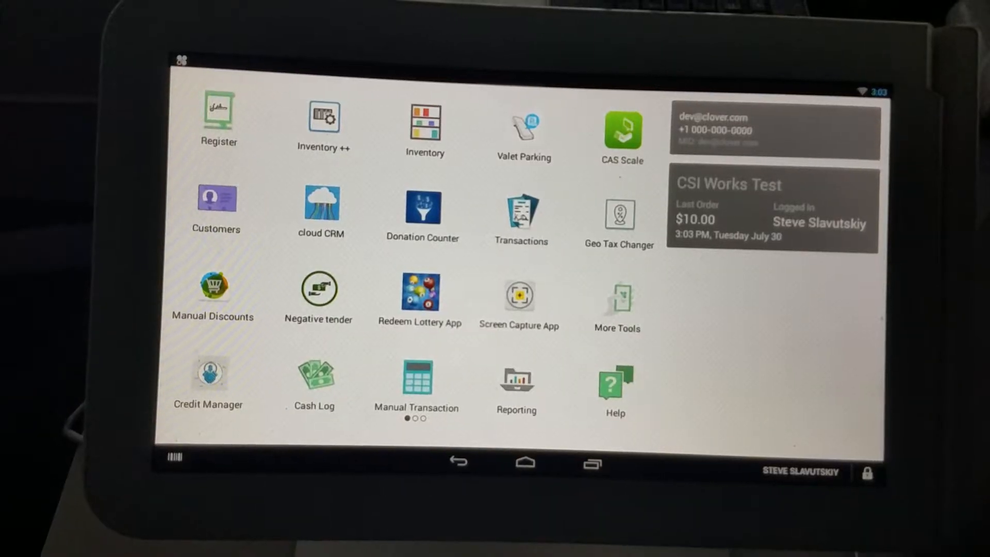
# Swipe the launcher left to reach the second page of apps.
pyautogui.hscroll(-3)
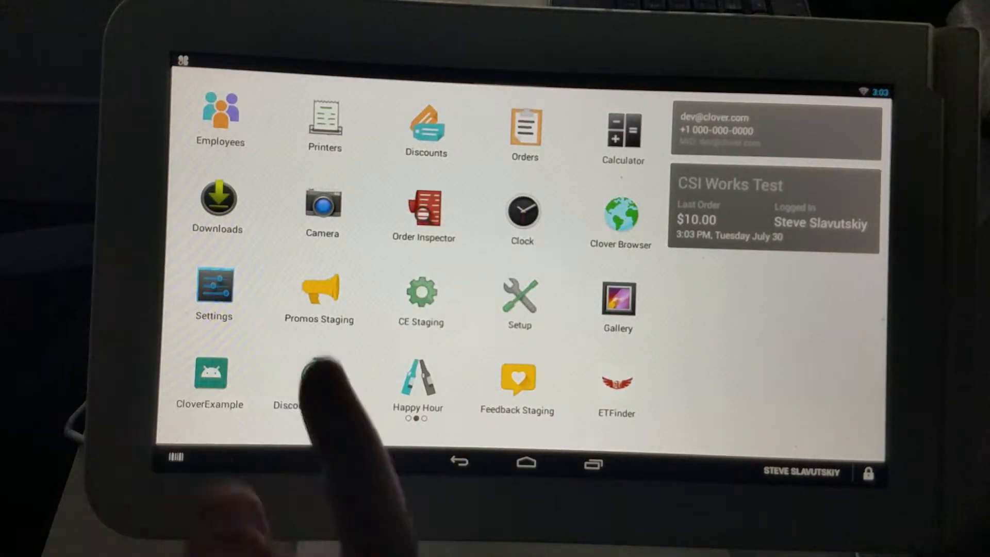
# Check the Weight Embedded Barcode Parser is On under Settings > Accessibility.
pyautogui.click(214, 283)
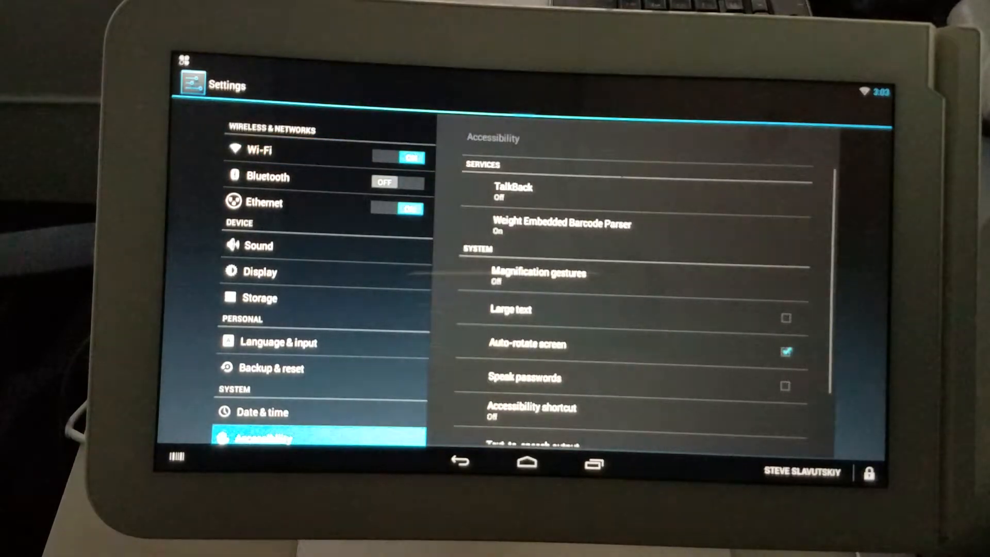
pyautogui.click(561, 227)
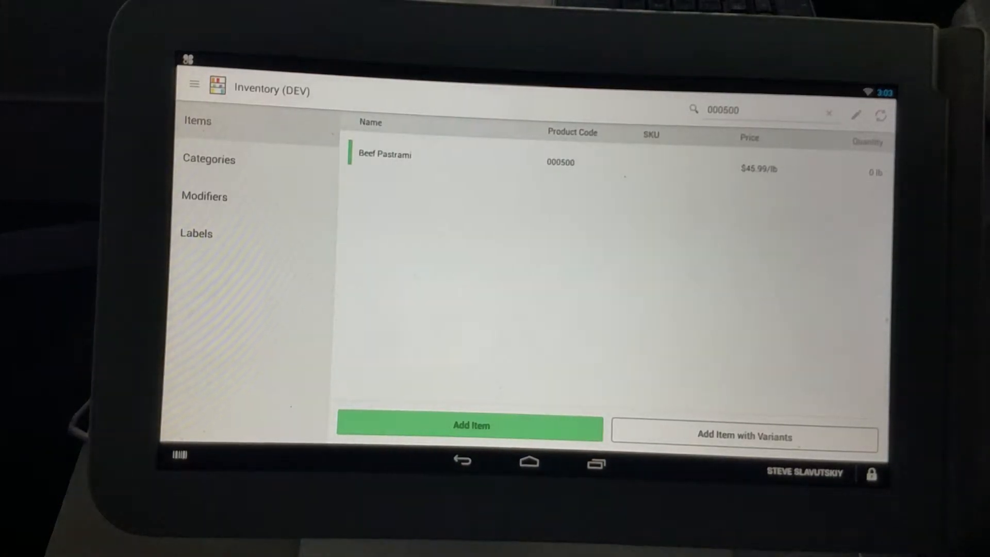
pyautogui.click(385, 155)
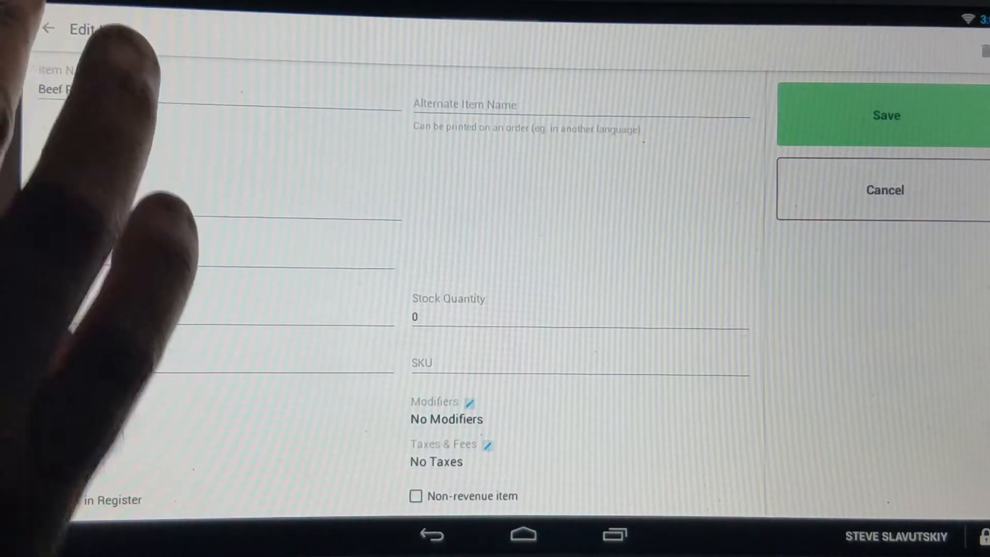
pyautogui.click(886, 115)
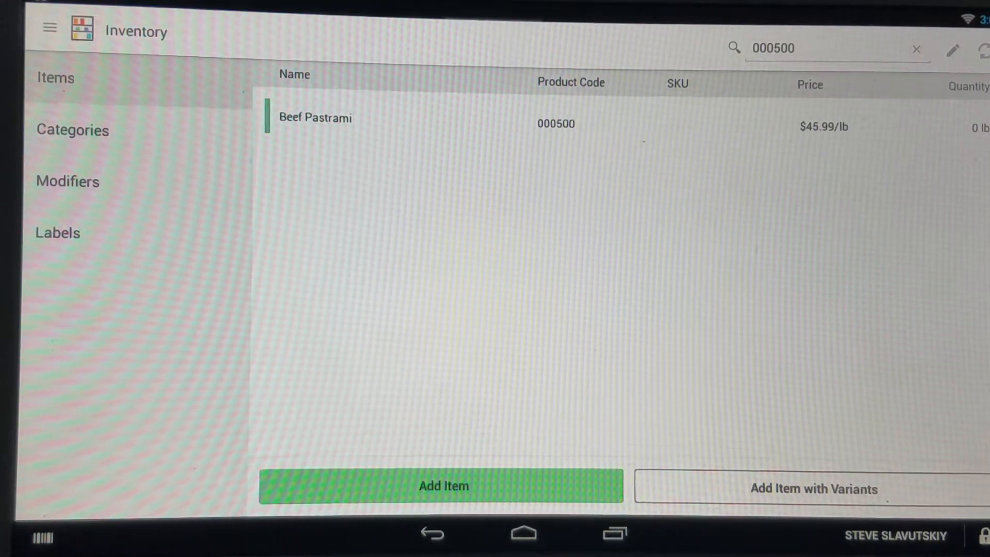
pyautogui.click(524, 533)
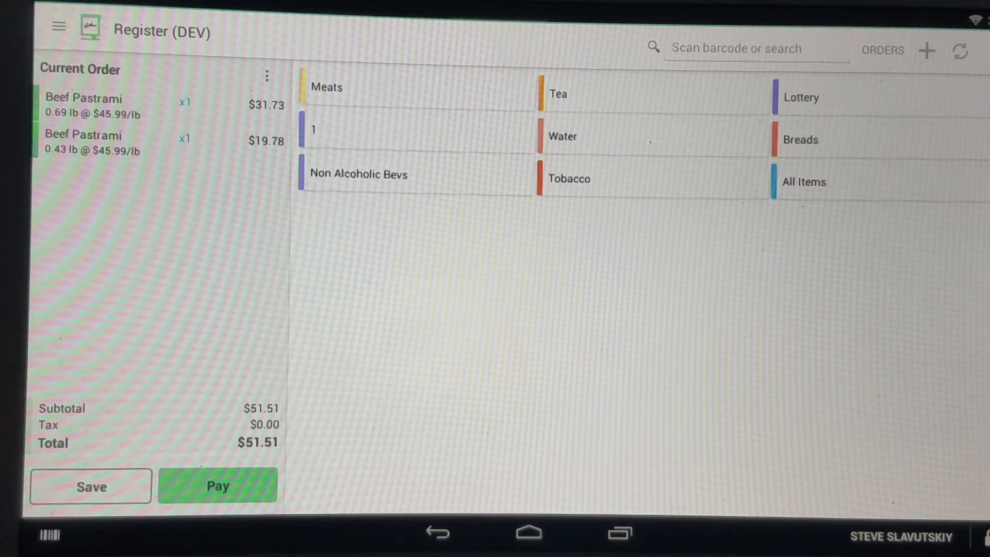
# Add the scanned 0.69 lb Beef Pastrami again, bringing the order total to $83.24.
pyautogui.click(158, 105)
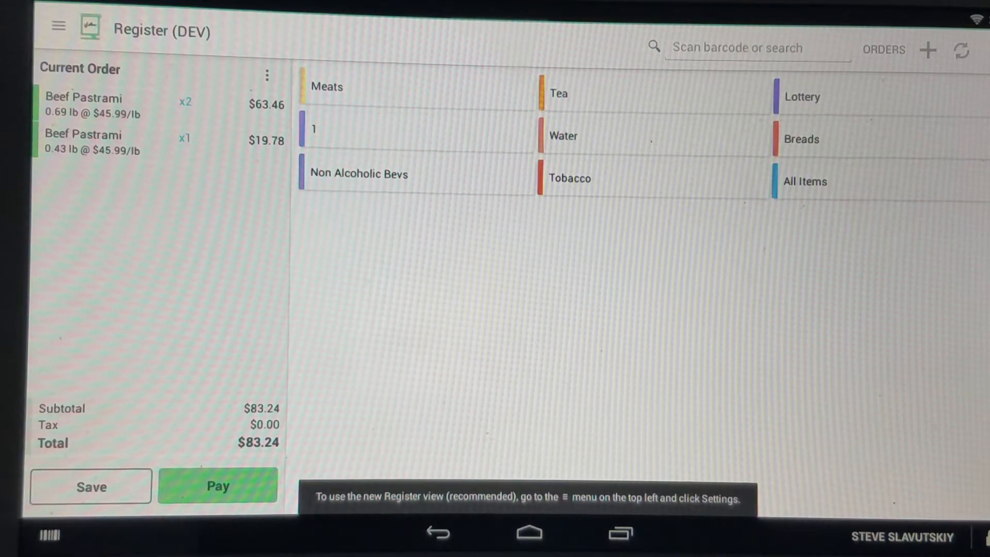